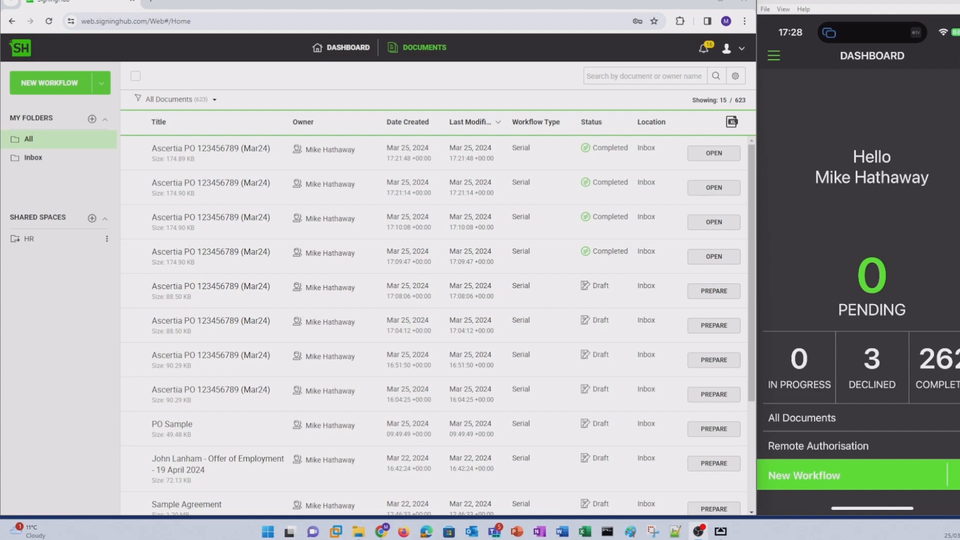
# Add PO 123456789 (Mar24) from the library and apply the 1 Page PO (2024 Template).
pyautogui.click(348, 47)
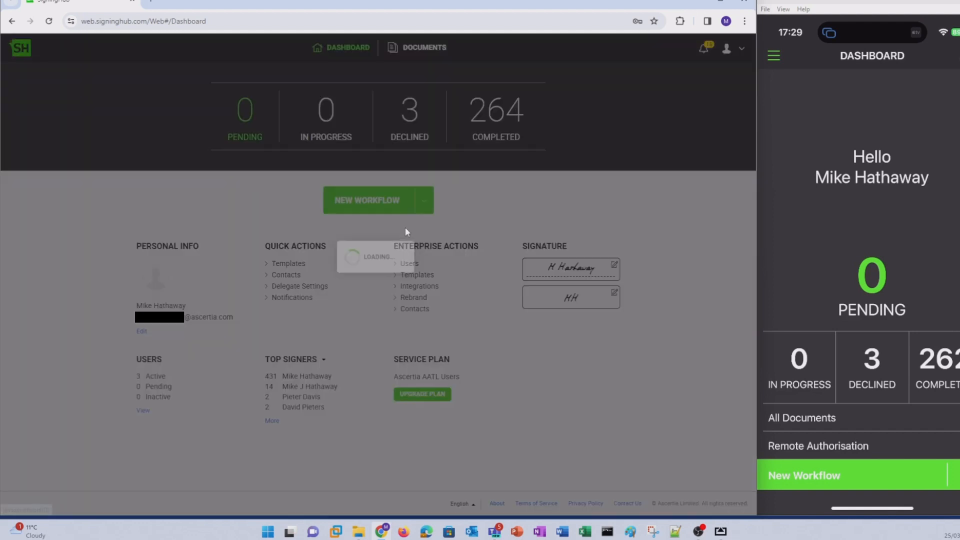
pyautogui.click(43, 108)
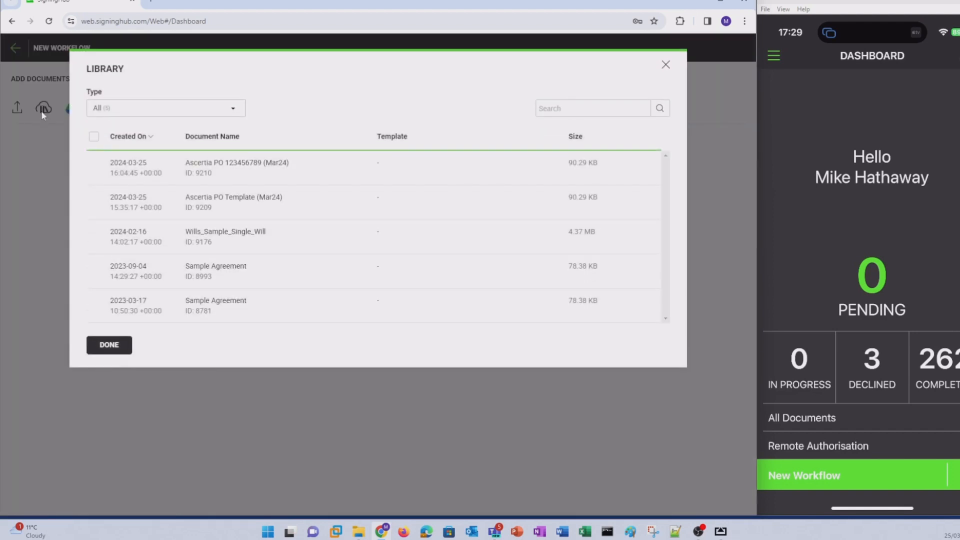
pyautogui.click(108, 345)
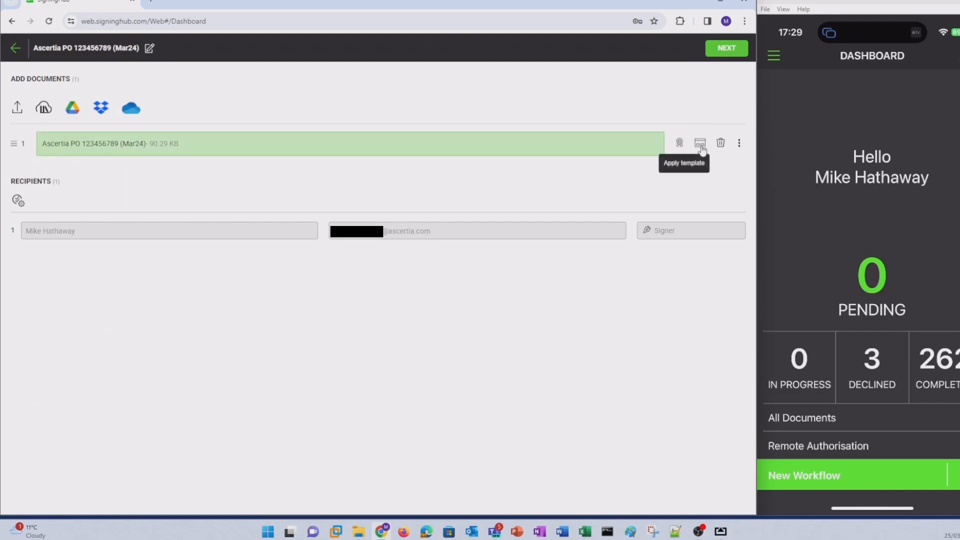
pyautogui.click(699, 143)
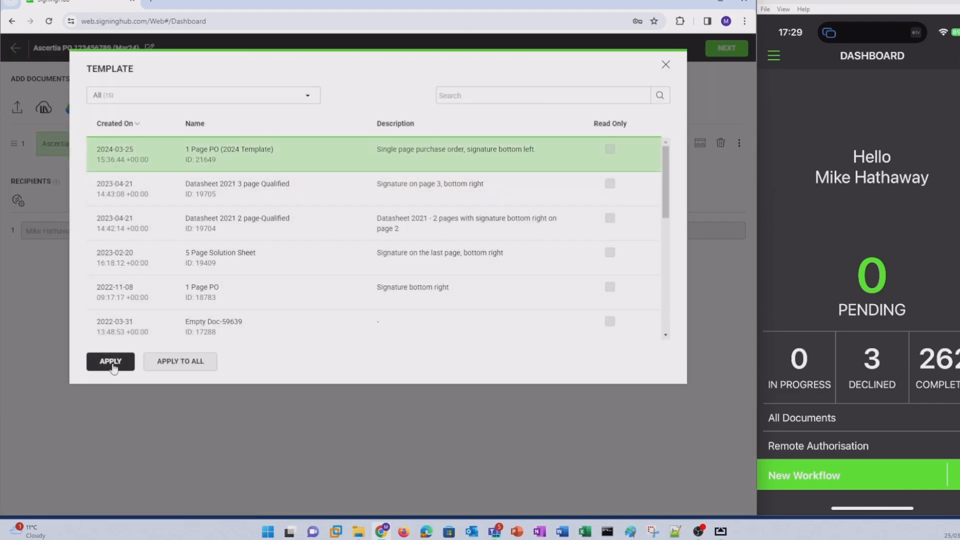
pyautogui.click(110, 361)
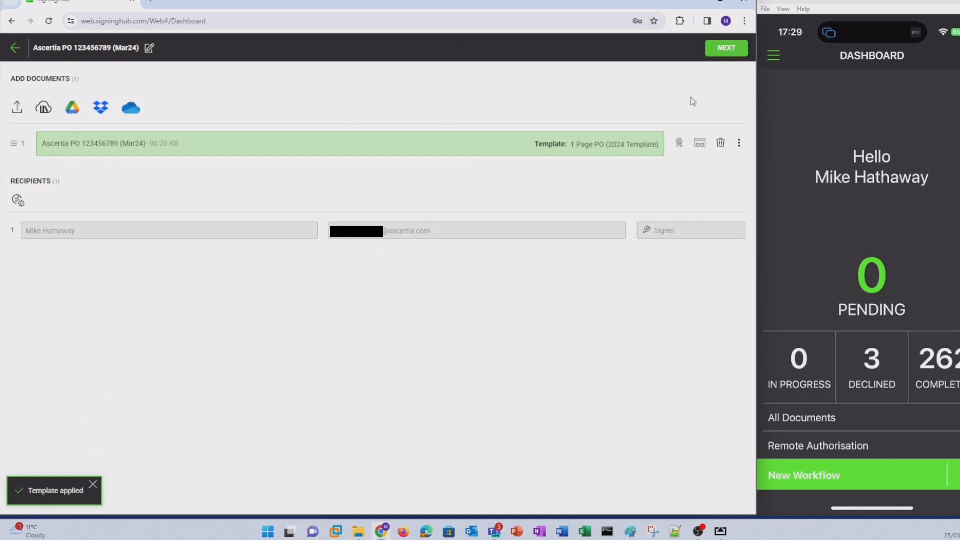
# Check the template's bottom-left signature field on the PO and save it as a draft.
pyautogui.click(725, 48)
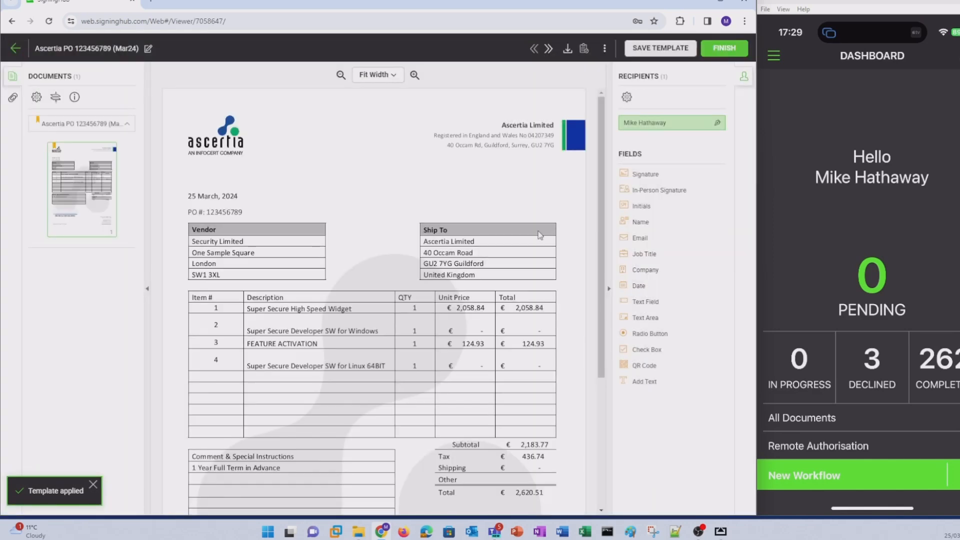
pyautogui.scroll(-3)
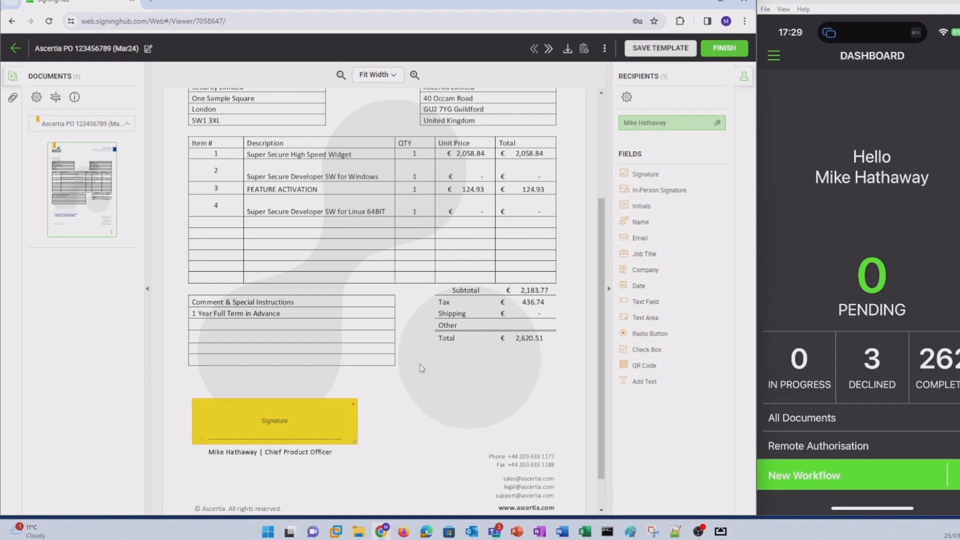
pyautogui.moveTo(381, 418)
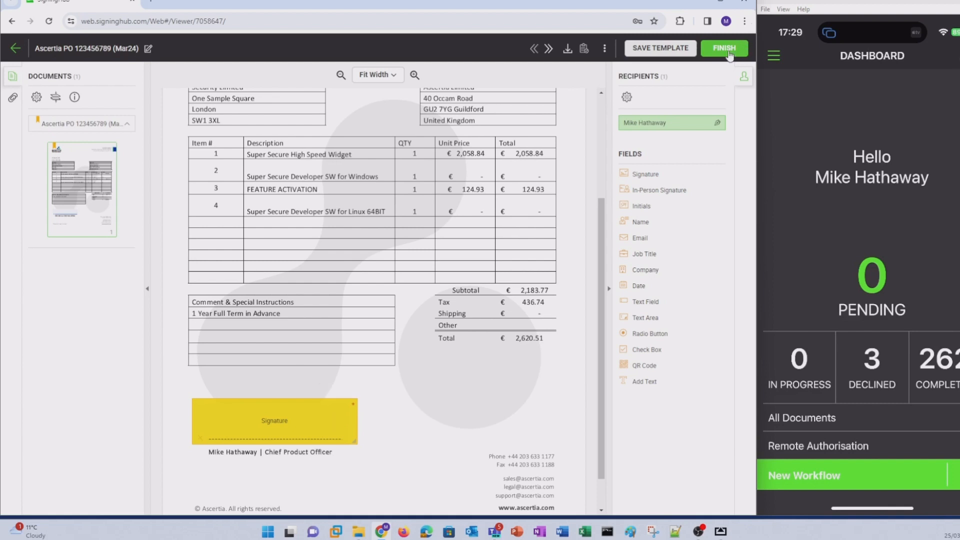
pyautogui.click(723, 48)
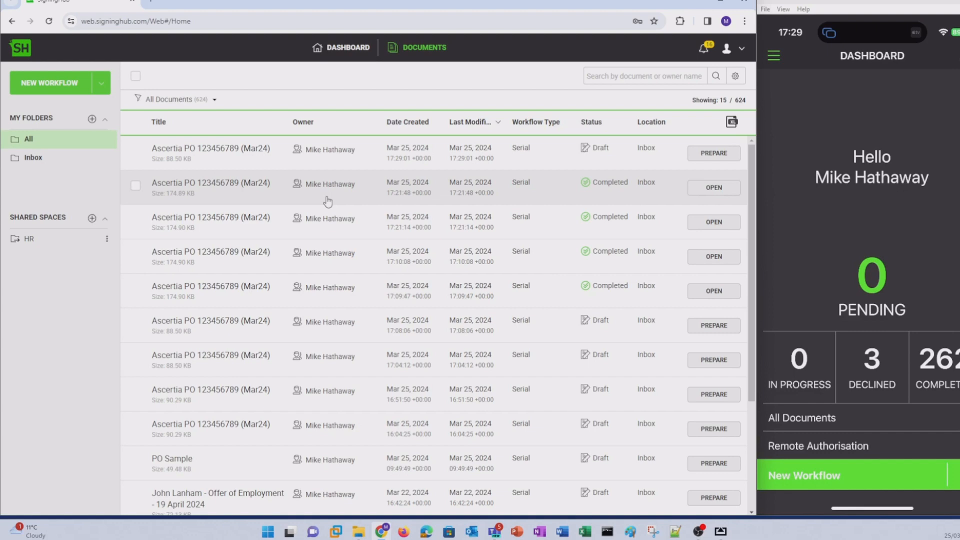
# Start an Only Me workflow with the library PO and the 1 Page PO (2024 Template).
pyautogui.click(101, 83)
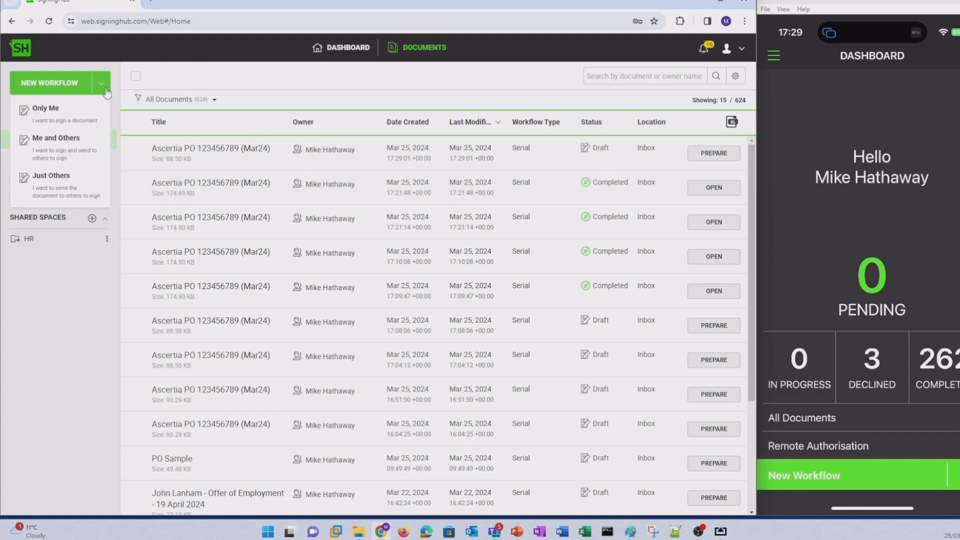
pyautogui.click(45, 108)
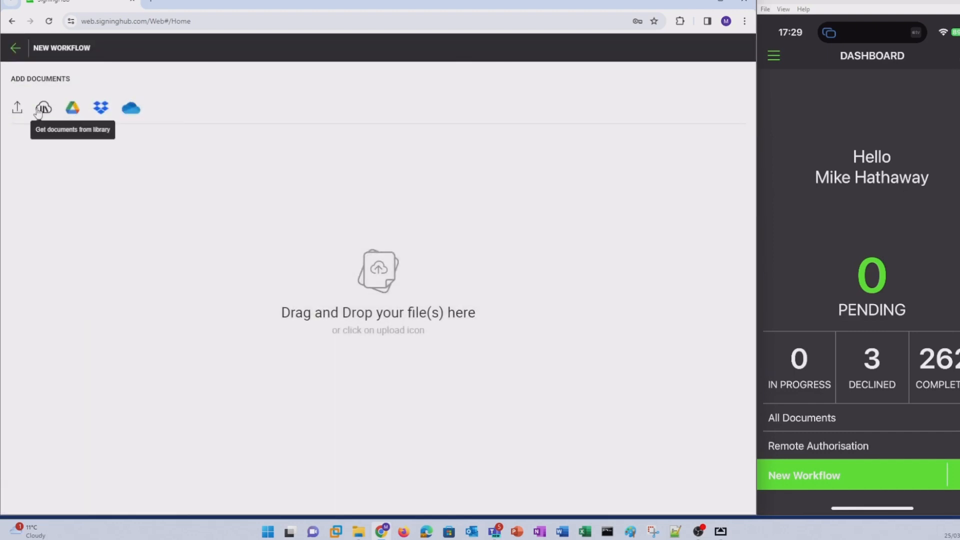
pyautogui.click(43, 108)
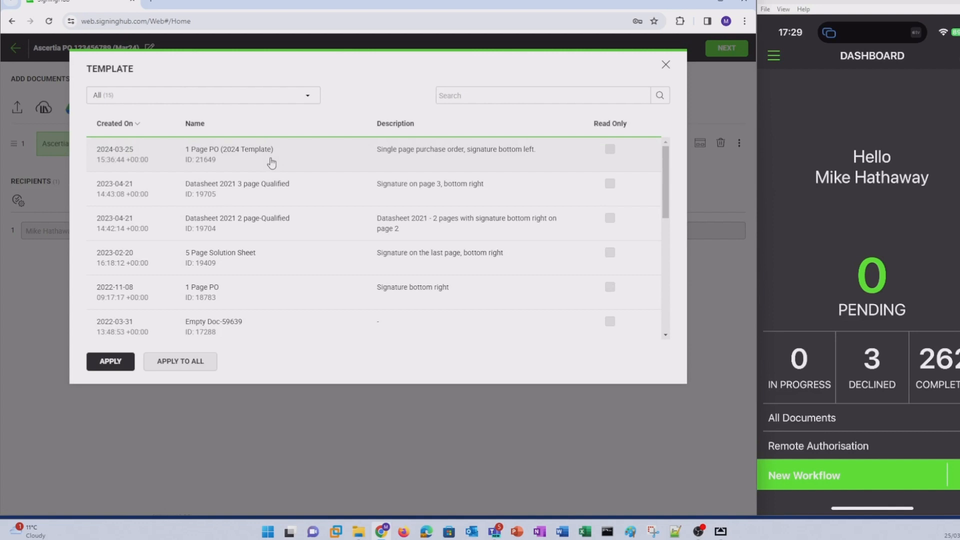
pyautogui.click(110, 361)
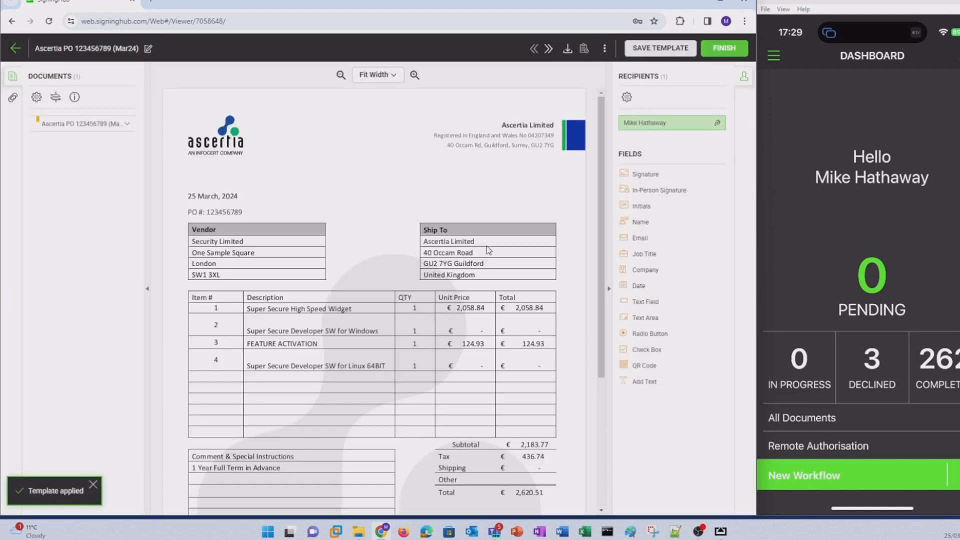
pyautogui.scroll(-3)
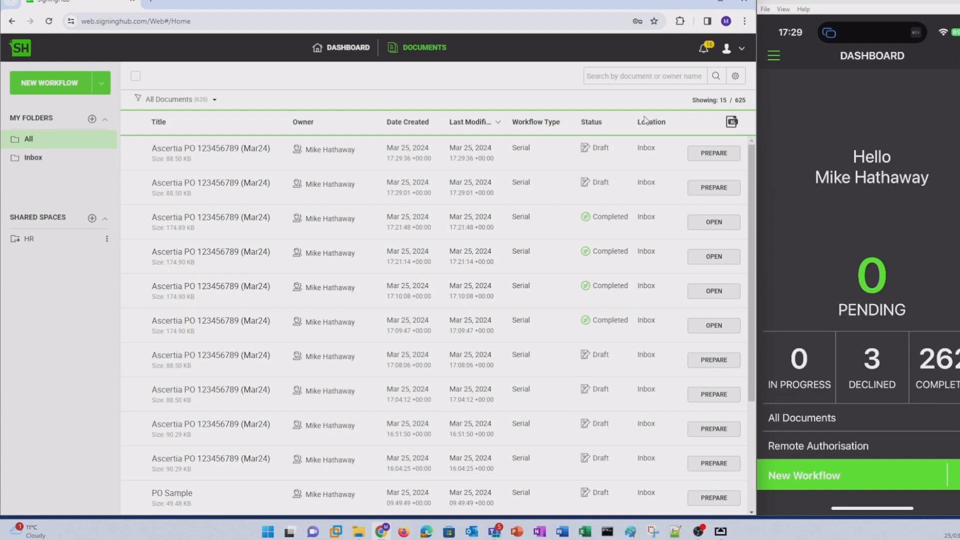
# Filter documents to Draft, select the two newest PO drafts, and choose Bulk Share.
pyautogui.click(215, 100)
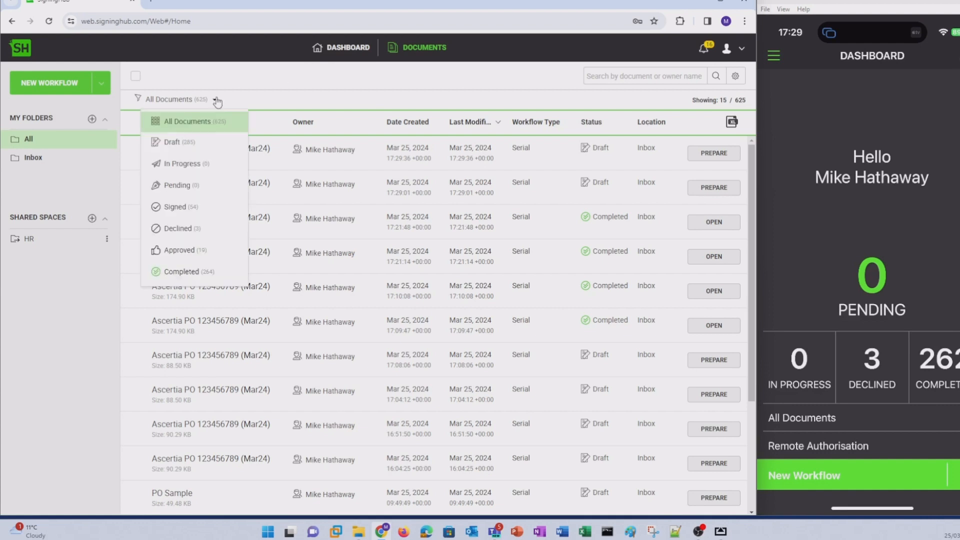
pyautogui.click(172, 141)
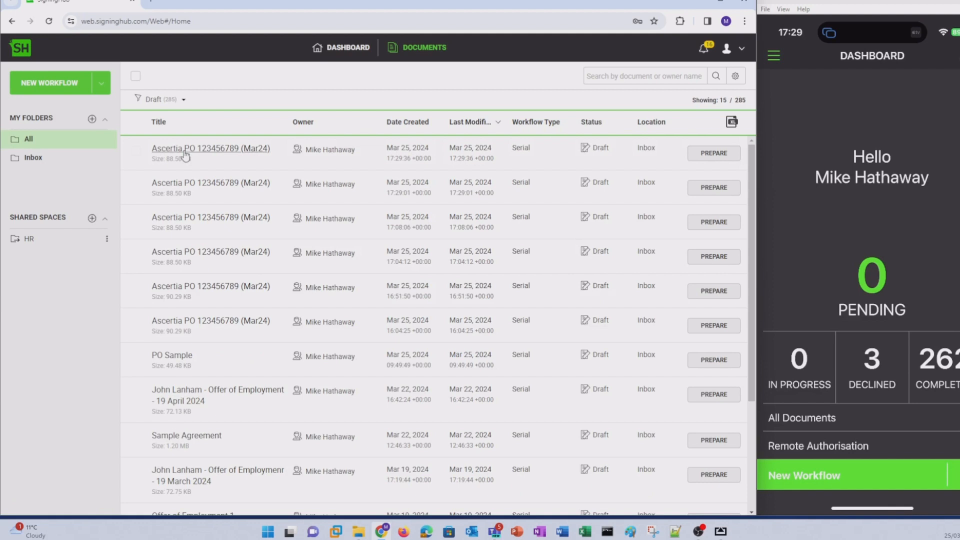
pyautogui.click(136, 187)
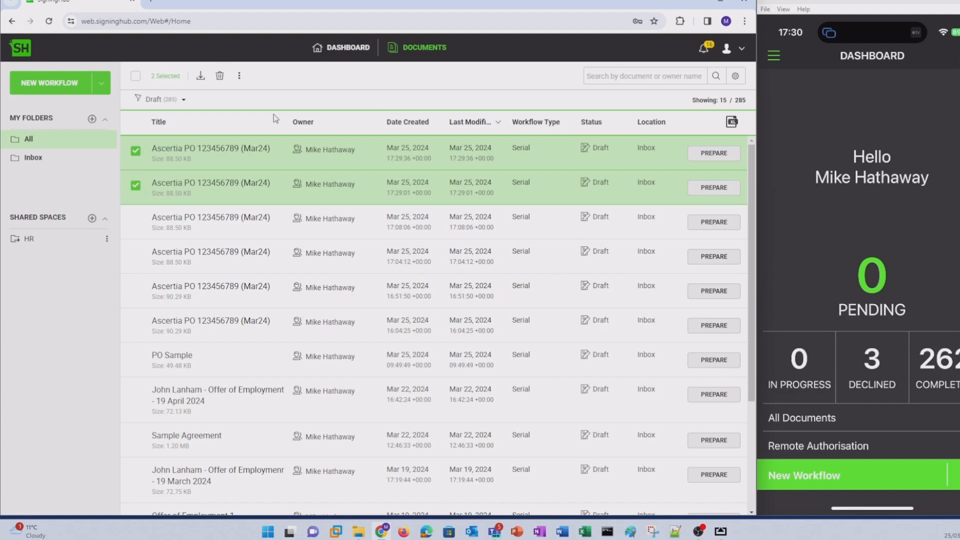
pyautogui.click(238, 75)
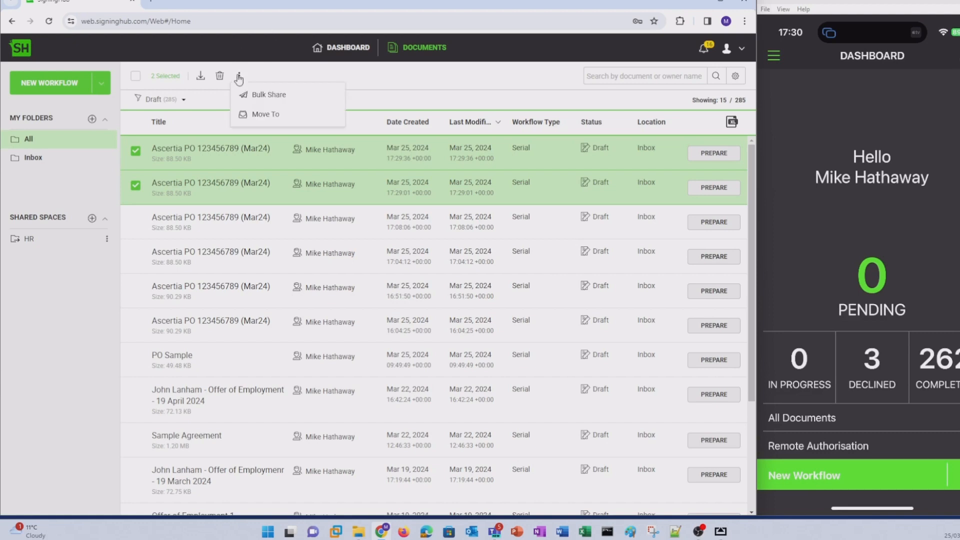
pyautogui.click(268, 95)
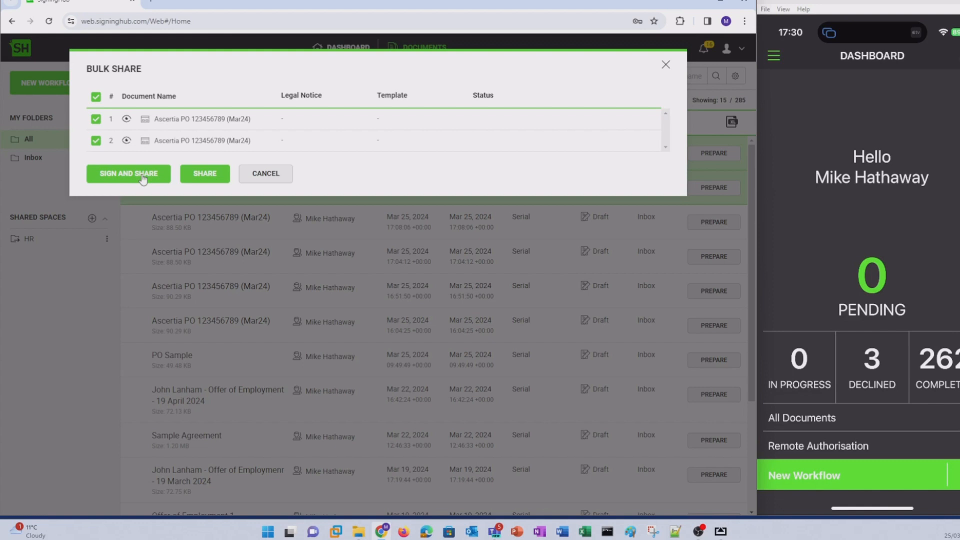
# Sign both POs with the typed 'M Hathaway' signature via Sign and Share.
pyautogui.click(128, 173)
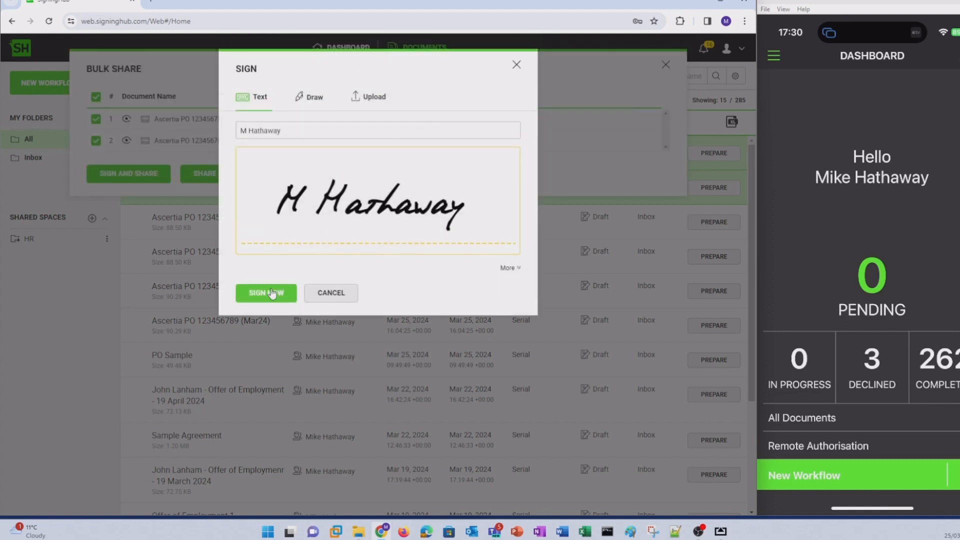
pyautogui.click(266, 292)
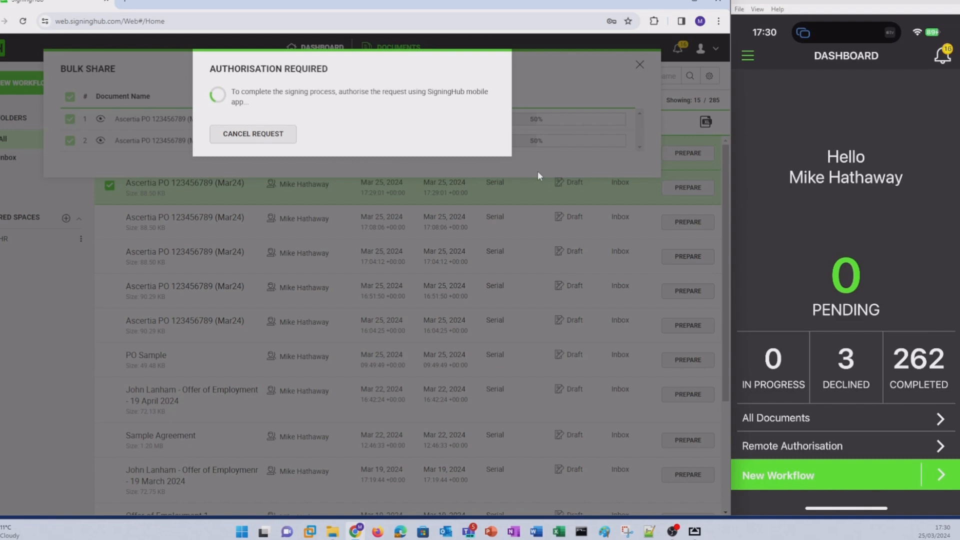
# Authorise signing of the 2 documents on the phone, then close the bulk share dialog.
pyautogui.click(846, 475)
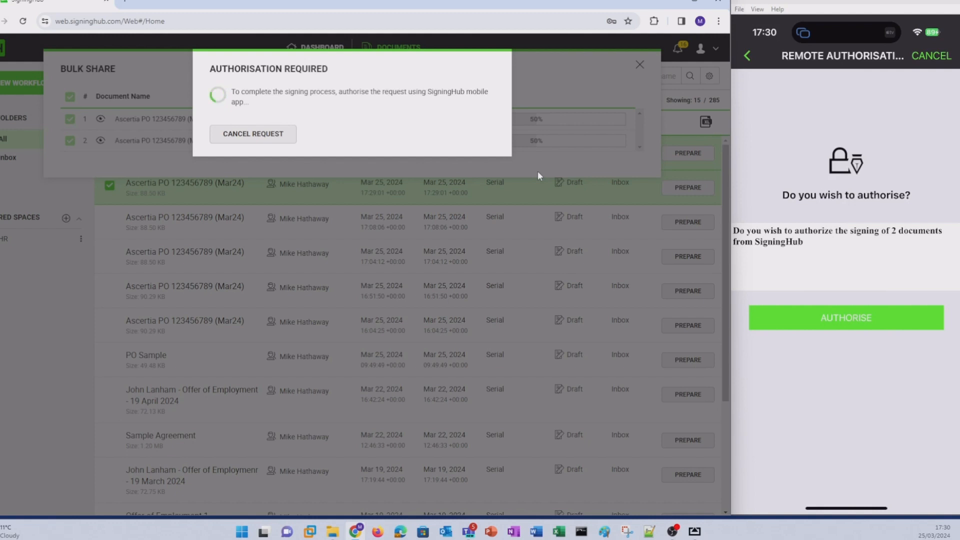
pyautogui.click(844, 317)
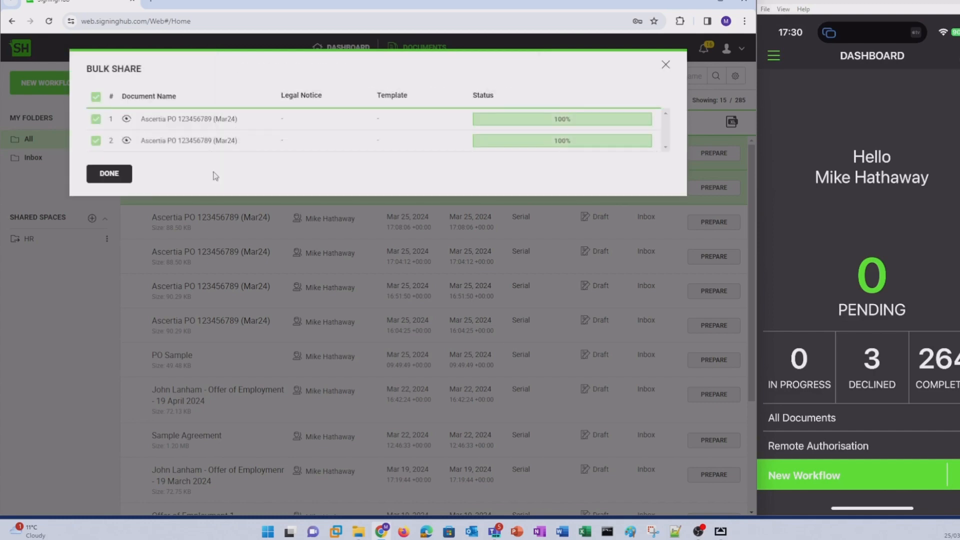
pyautogui.click(109, 174)
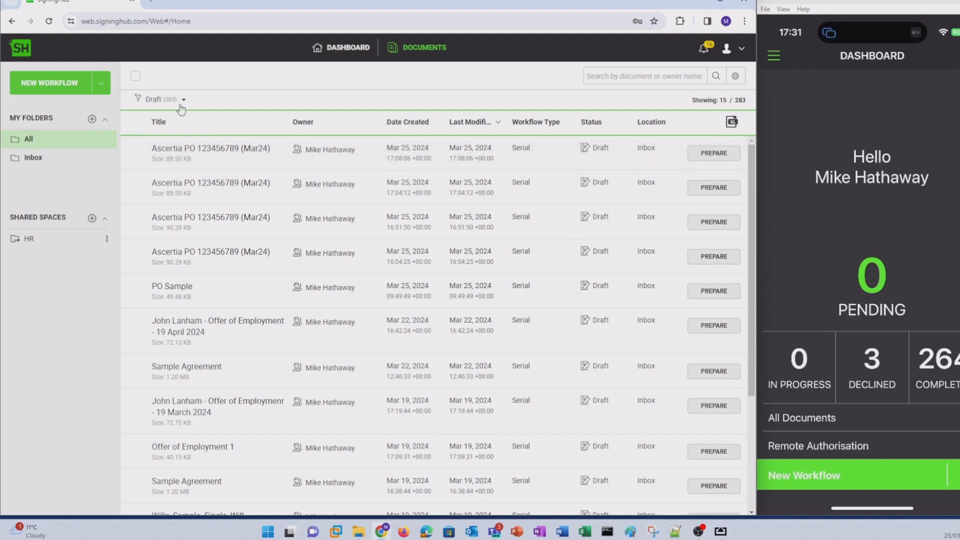
# Show All Documents and view the newest Completed PO's signature before closing it.
pyautogui.click(162, 99)
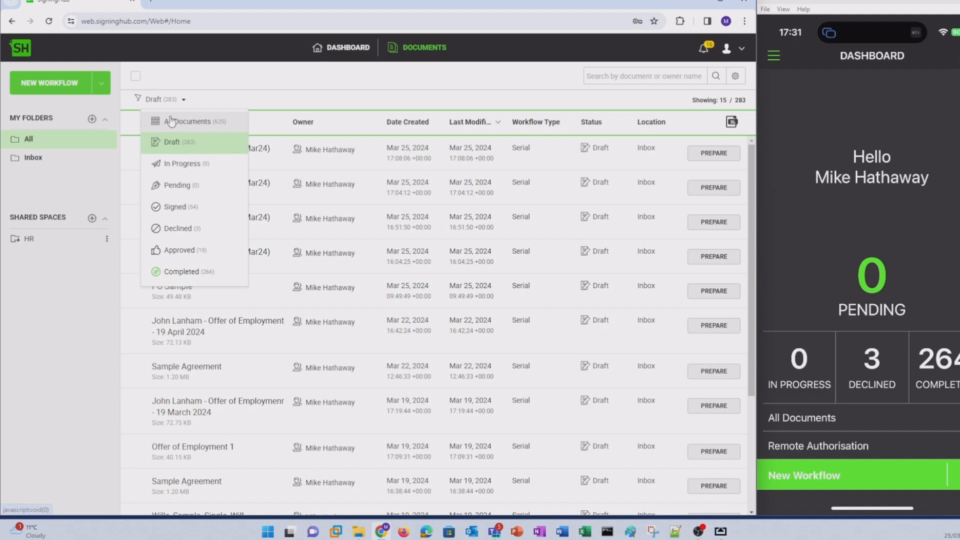
pyautogui.click(191, 120)
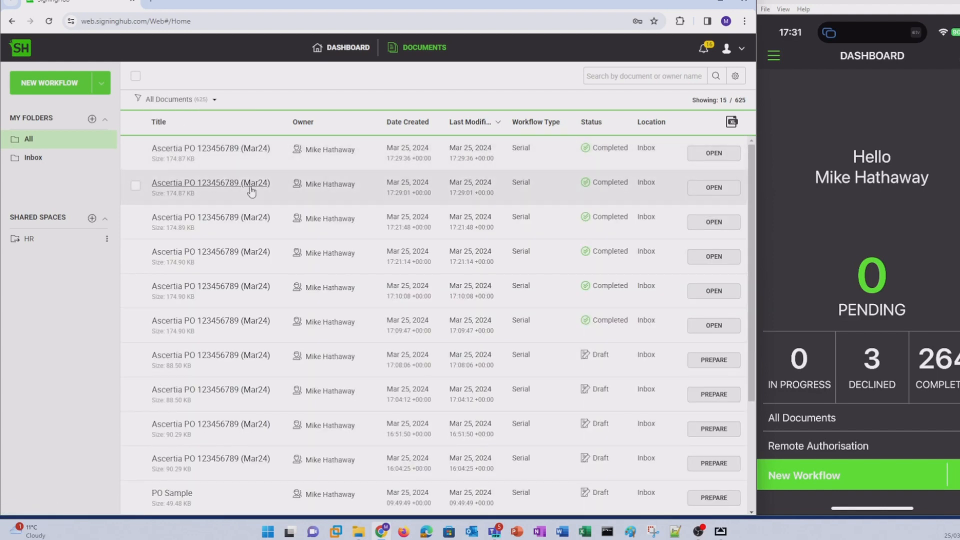
pyautogui.click(210, 182)
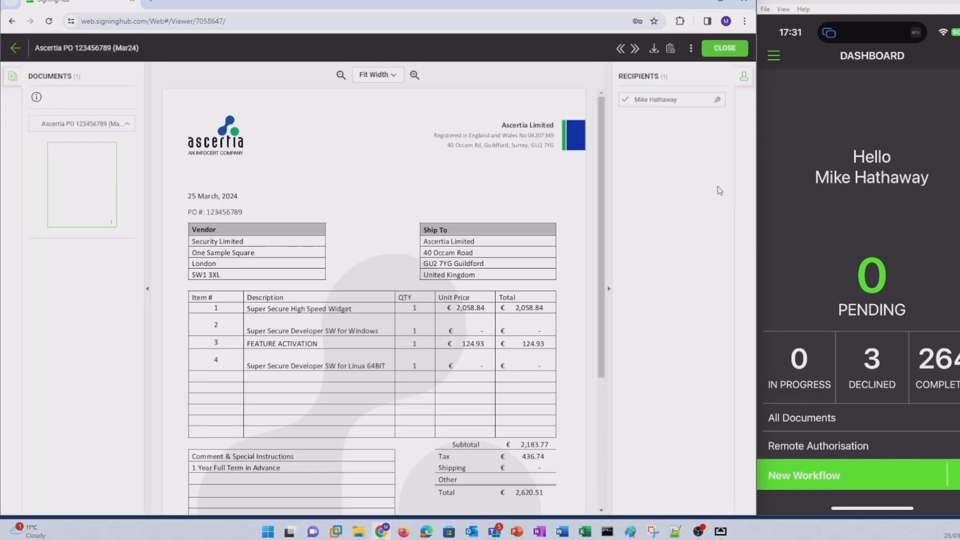
pyautogui.scroll(-3)
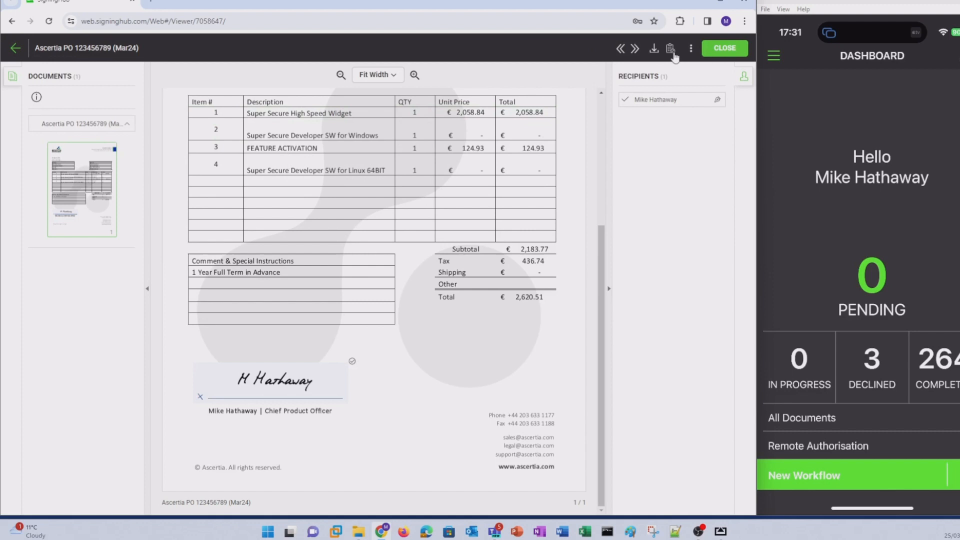
pyautogui.click(723, 48)
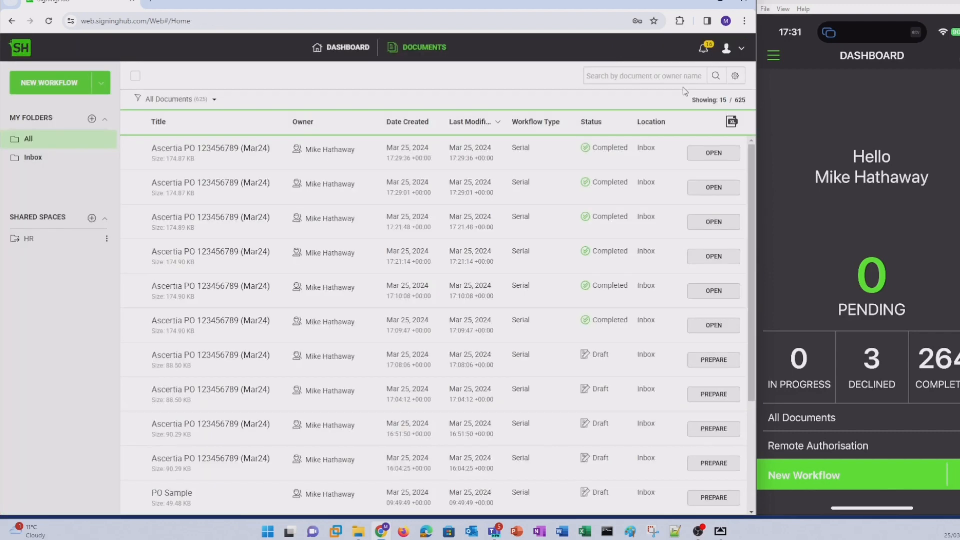